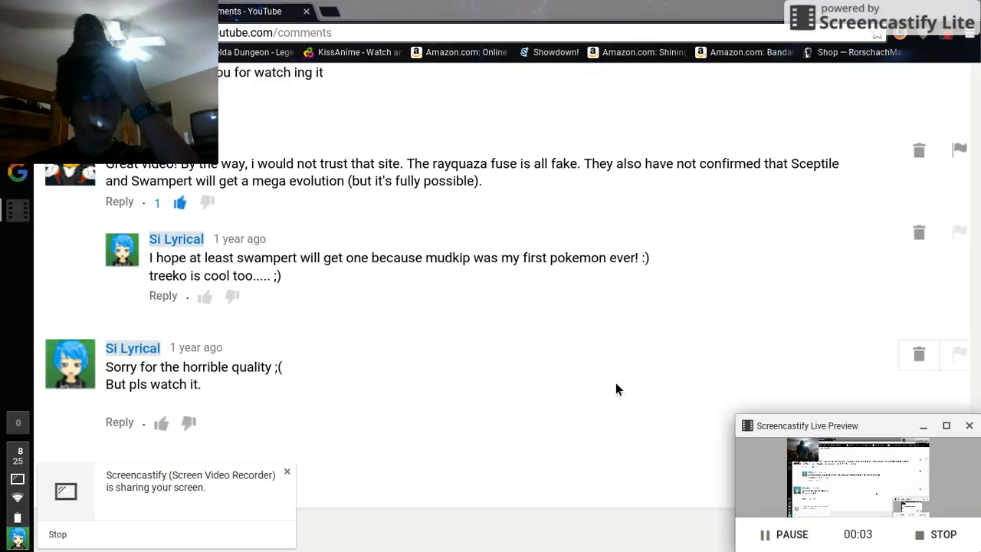
# - Scroll the comments to the top-five dragon and 'do you like my wall' review comments
pyautogui.click(288, 473)
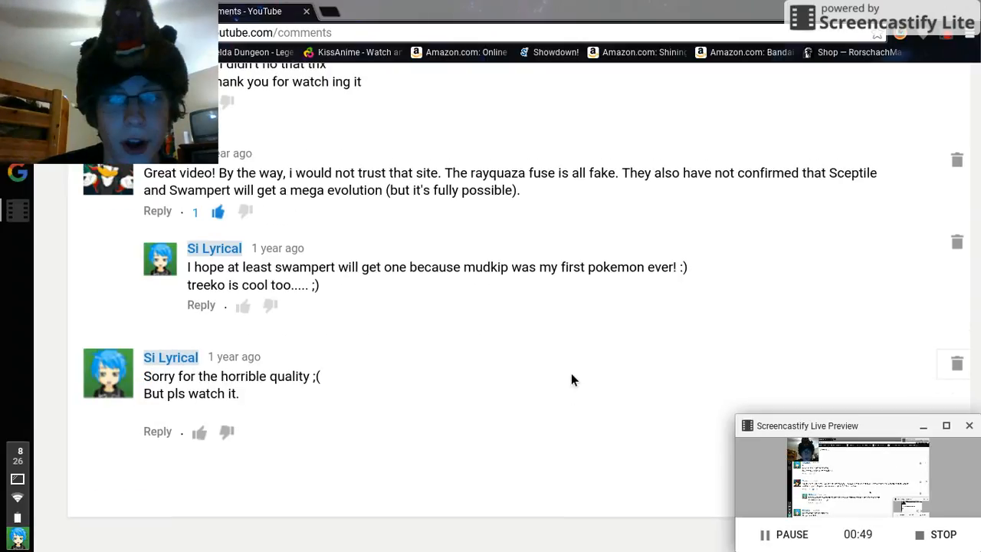
pyautogui.scroll(-3)
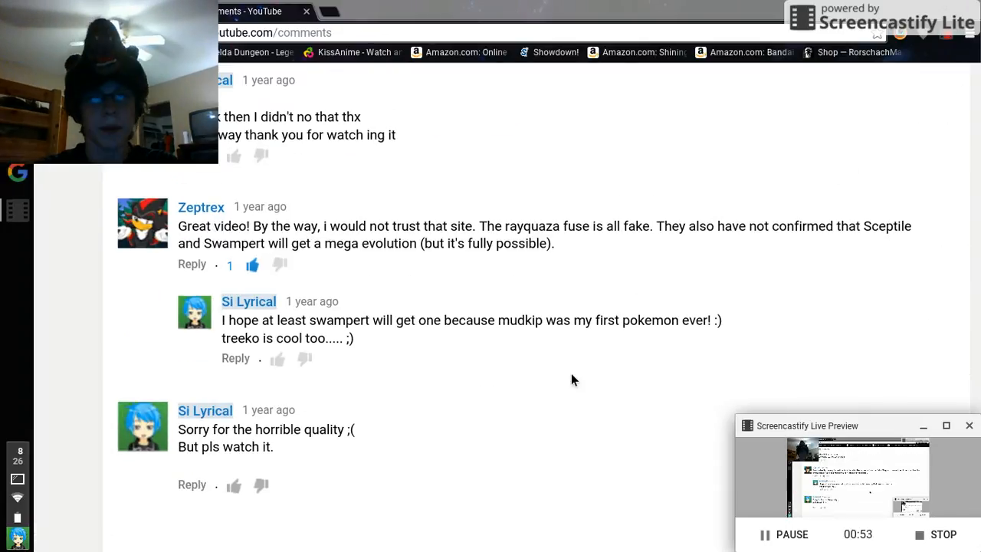
pyautogui.scroll(-3)
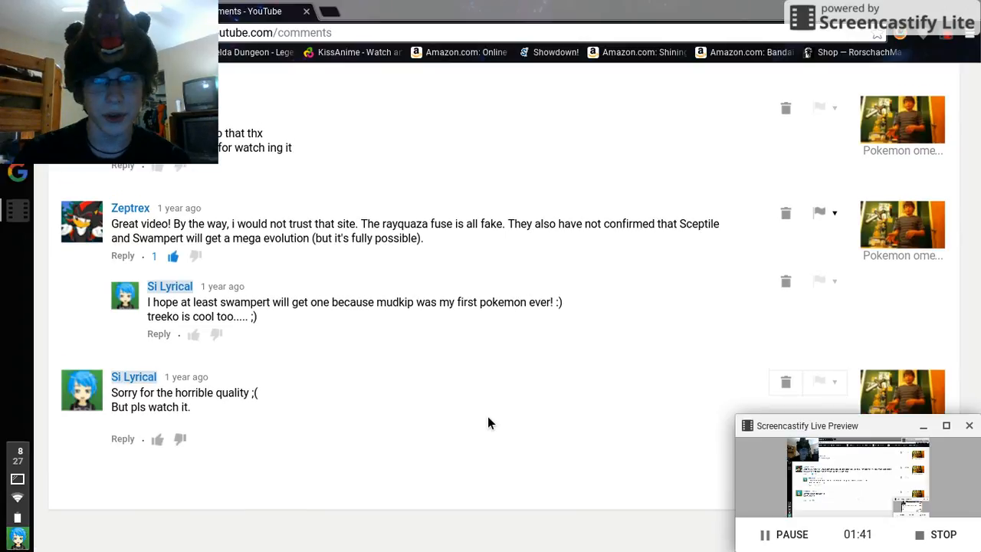
pyautogui.scroll(-3)
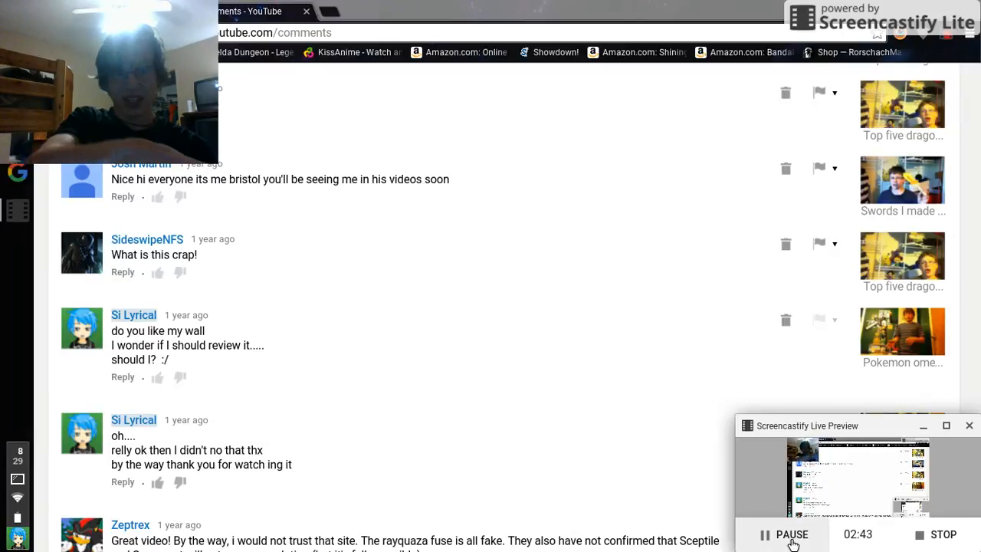
# - Scroll past the Skype comment to the Omega Ruby and Alpha Sapphire discussion request
pyautogui.scroll(-3)
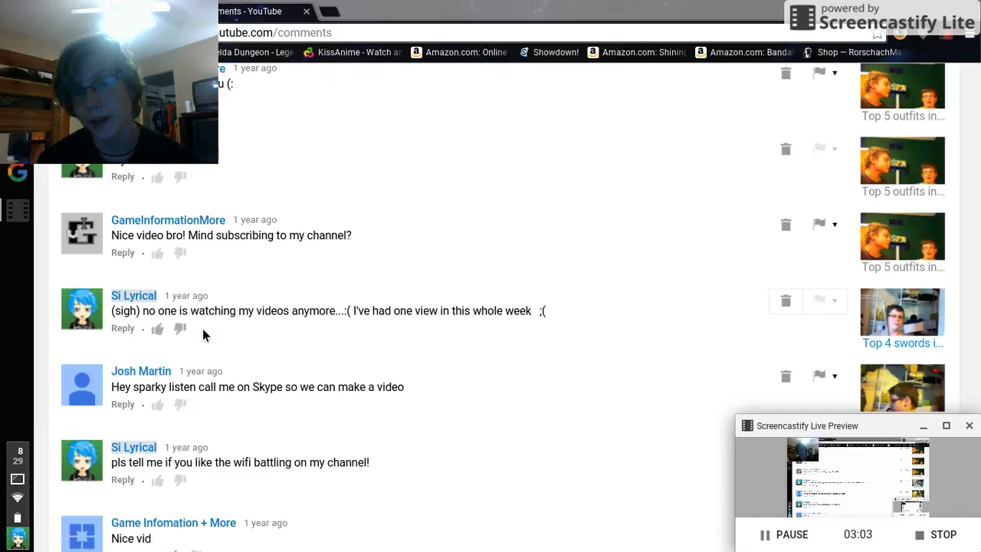
pyautogui.moveTo(641, 374)
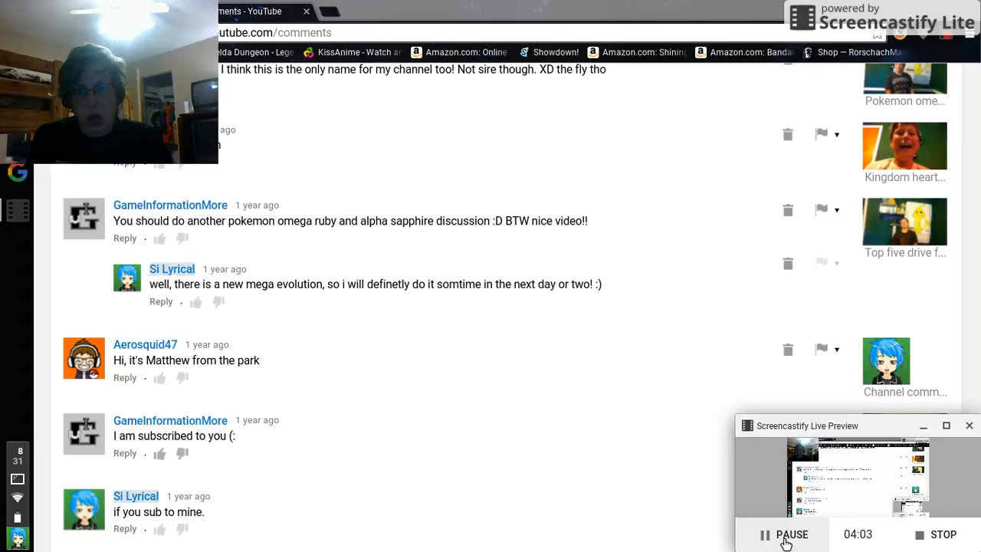
# - Scroll slightly to the 'Such a funny reaction' and 'hopefully tommorrow! :)' comments
pyautogui.scroll(-3)
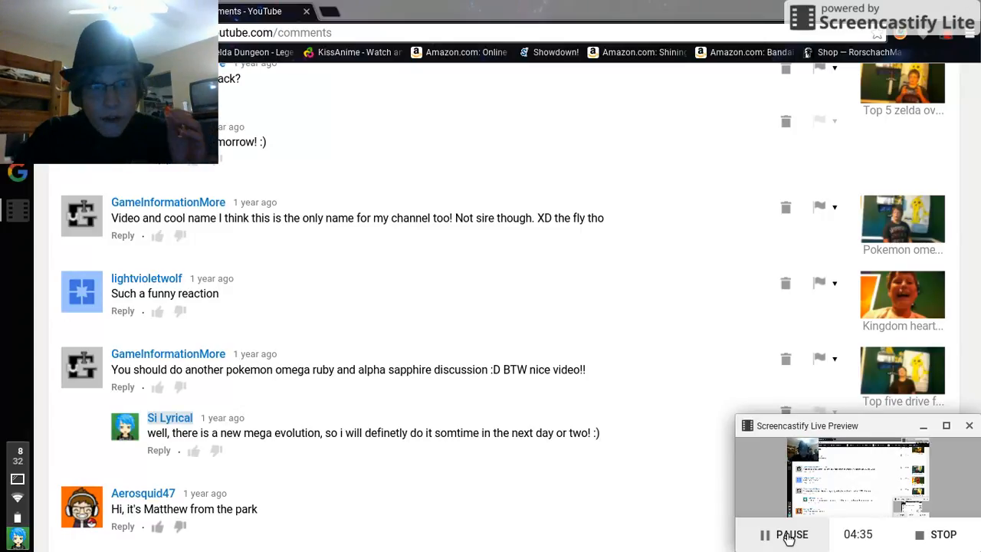
pyautogui.scroll(-3)
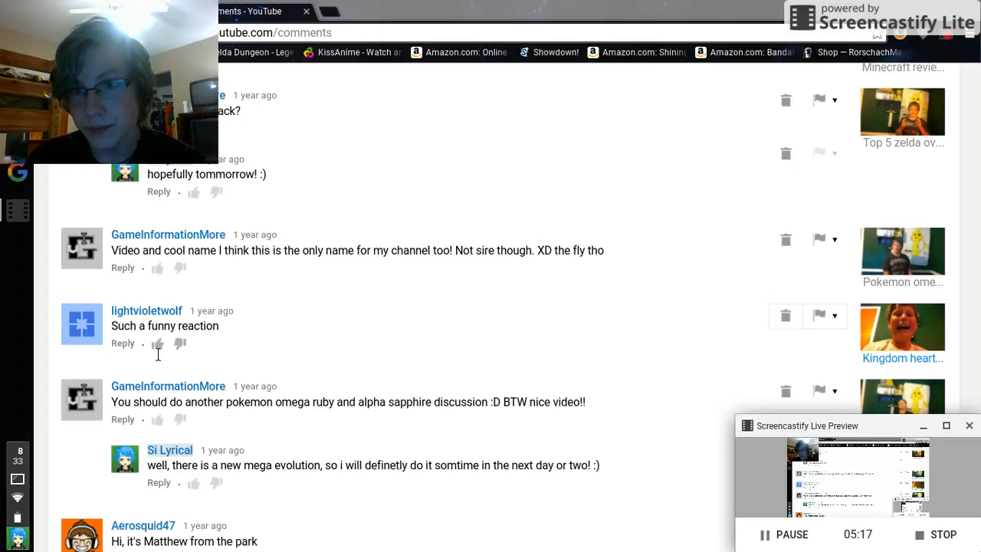
pyautogui.moveTo(561, 482)
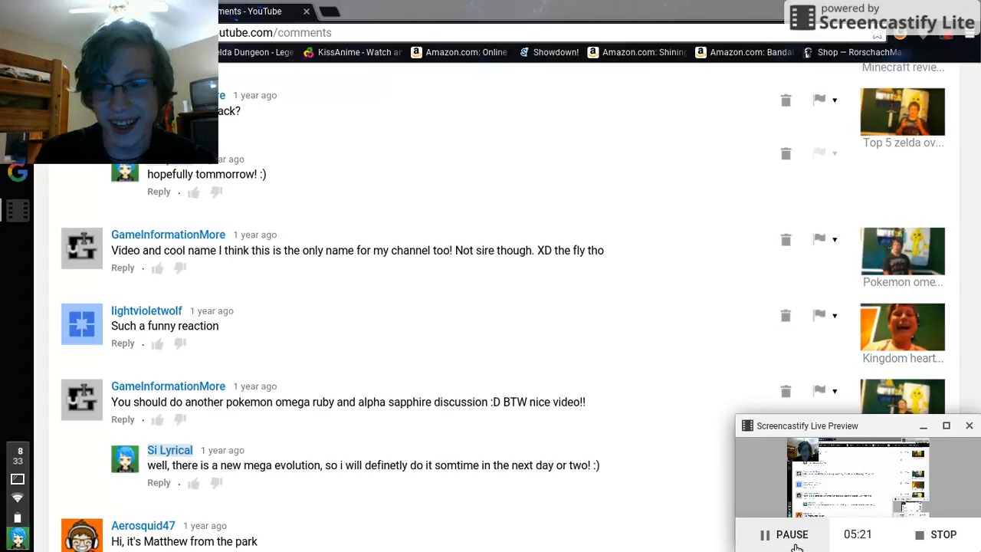
pyautogui.scroll(-3)
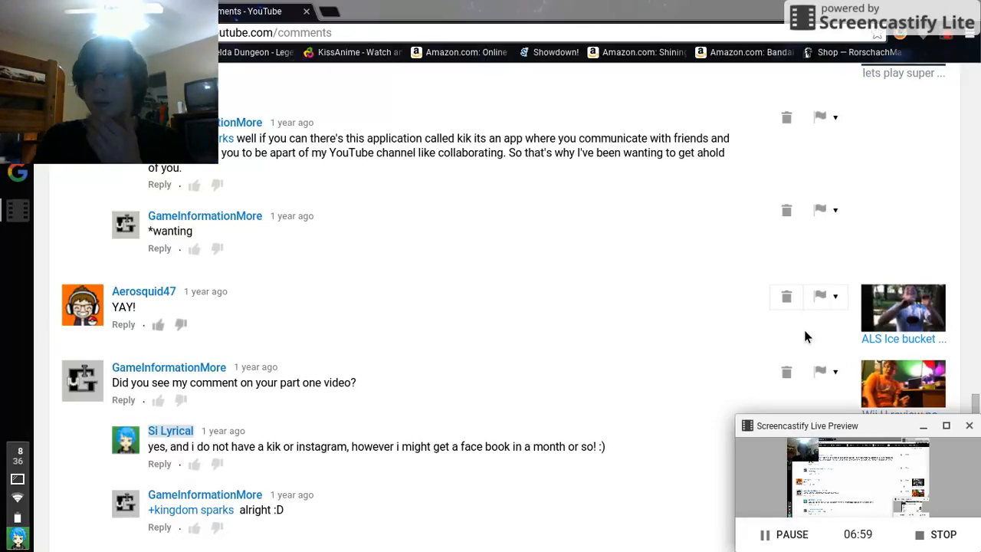
pyautogui.moveTo(665, 426)
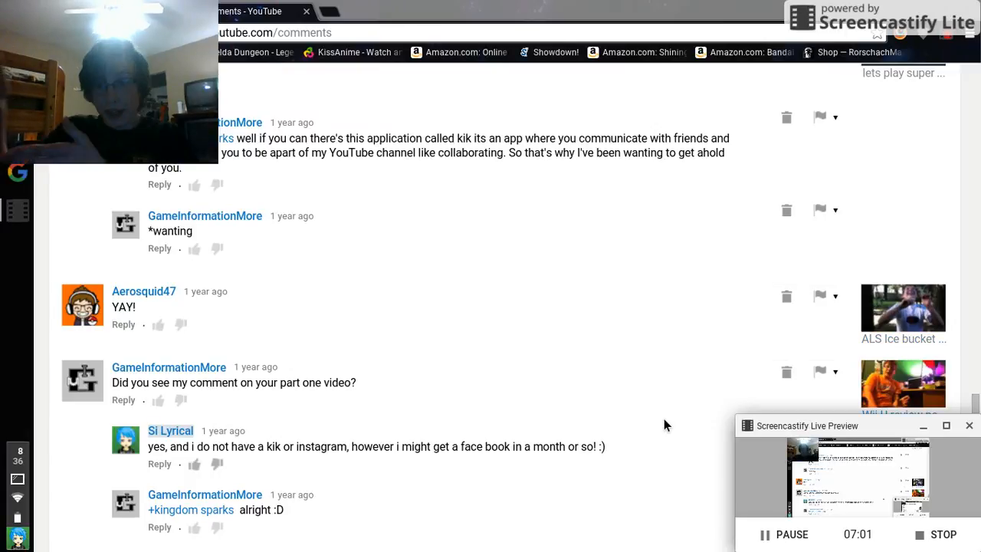
pyautogui.moveTo(761, 431)
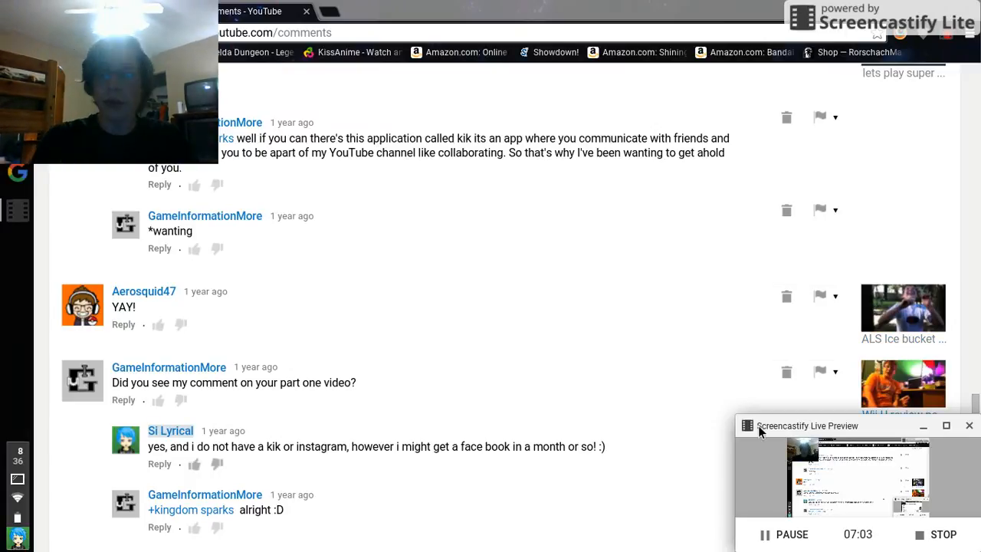
pyautogui.moveTo(733, 474)
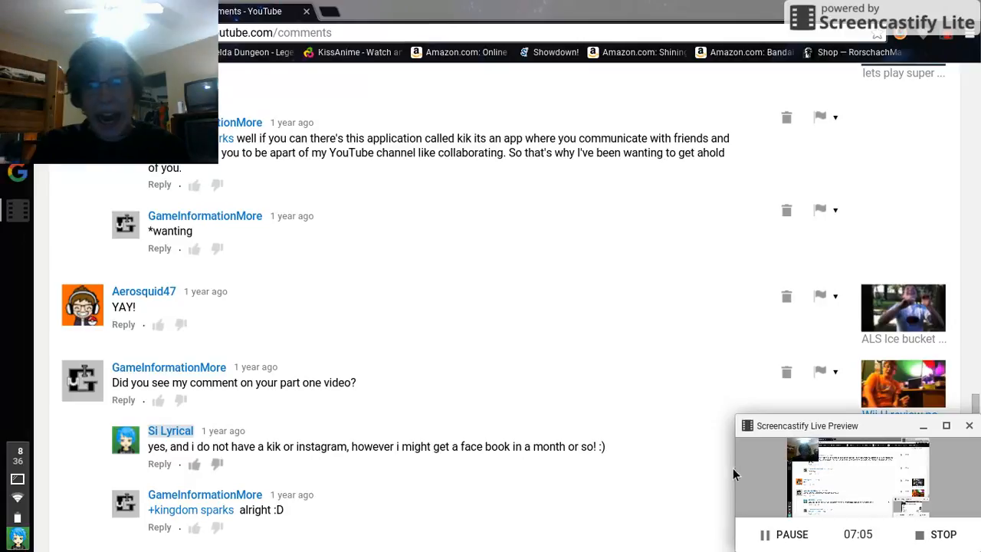
pyautogui.scroll(-3)
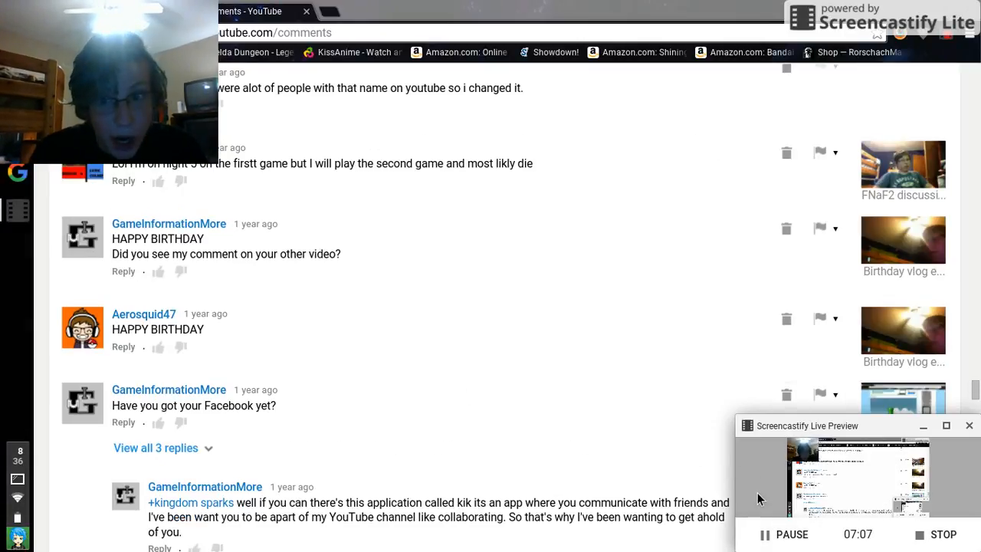
pyautogui.scroll(-3)
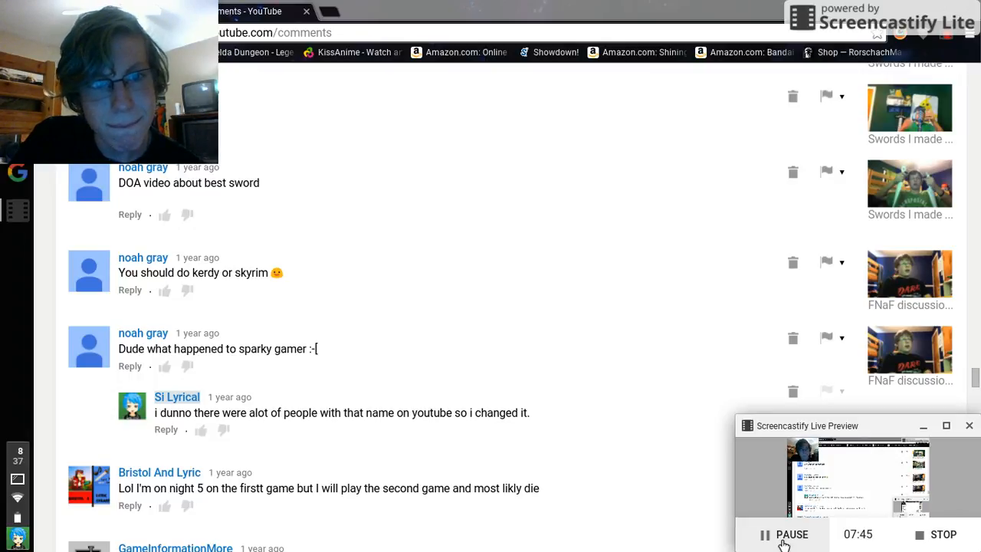
pyautogui.scroll(-3)
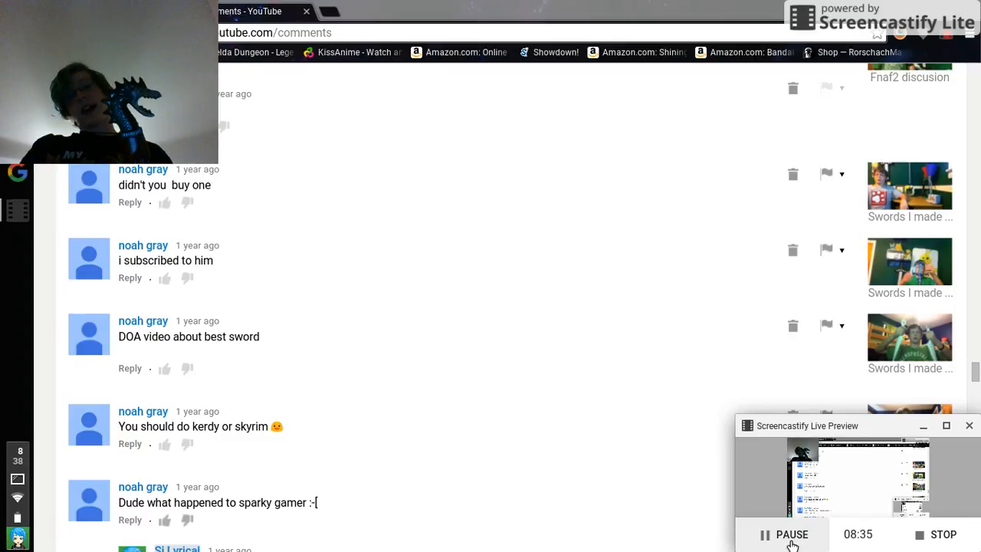
pyautogui.scroll(3)
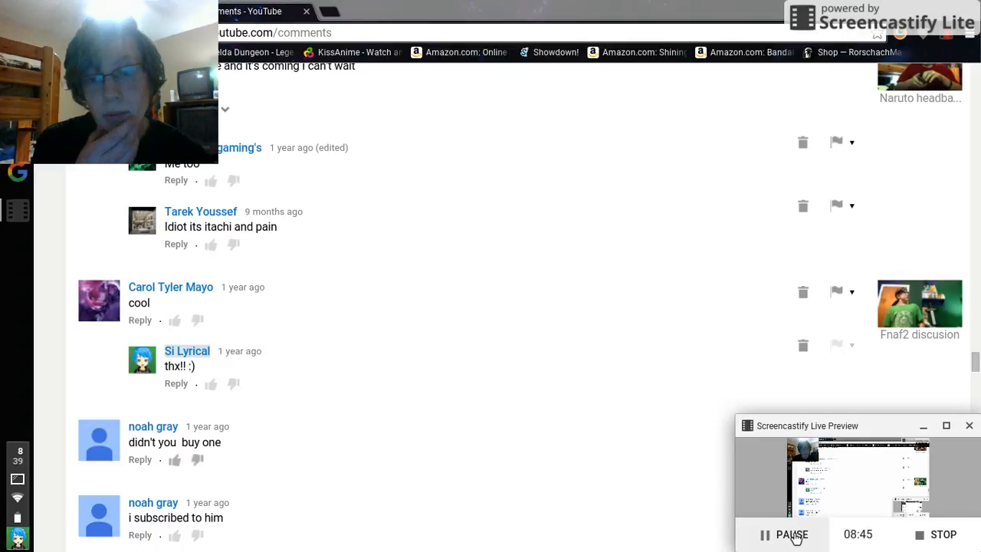
# - Scroll past the eleven-month-old comments to 'Stupid fcking katana' and 'Thumbs up bro'
pyautogui.scroll(-3)
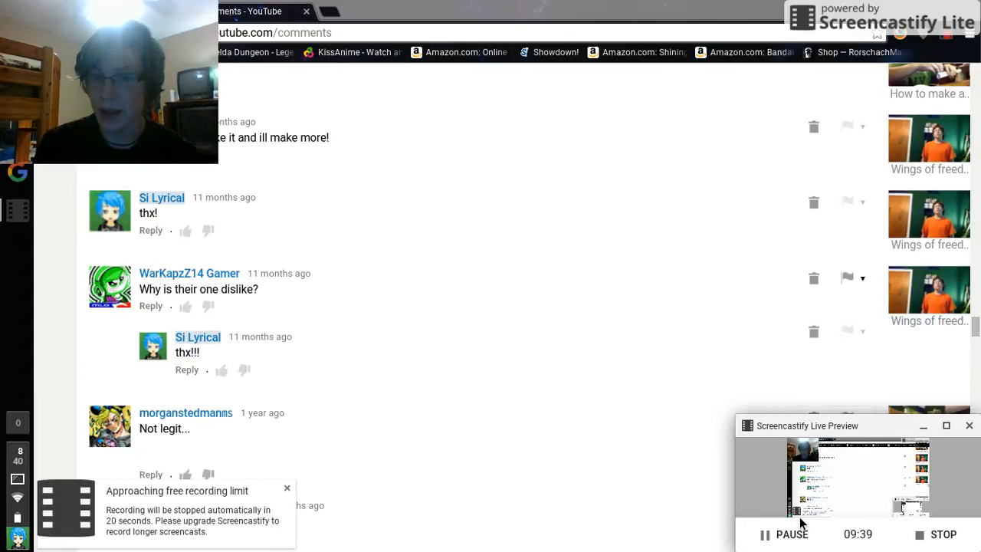
pyautogui.scroll(-3)
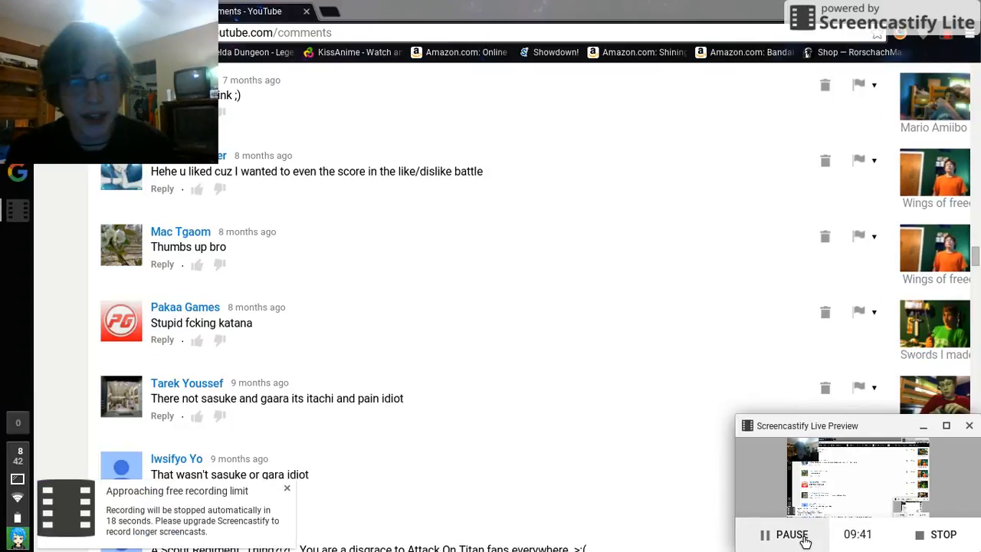